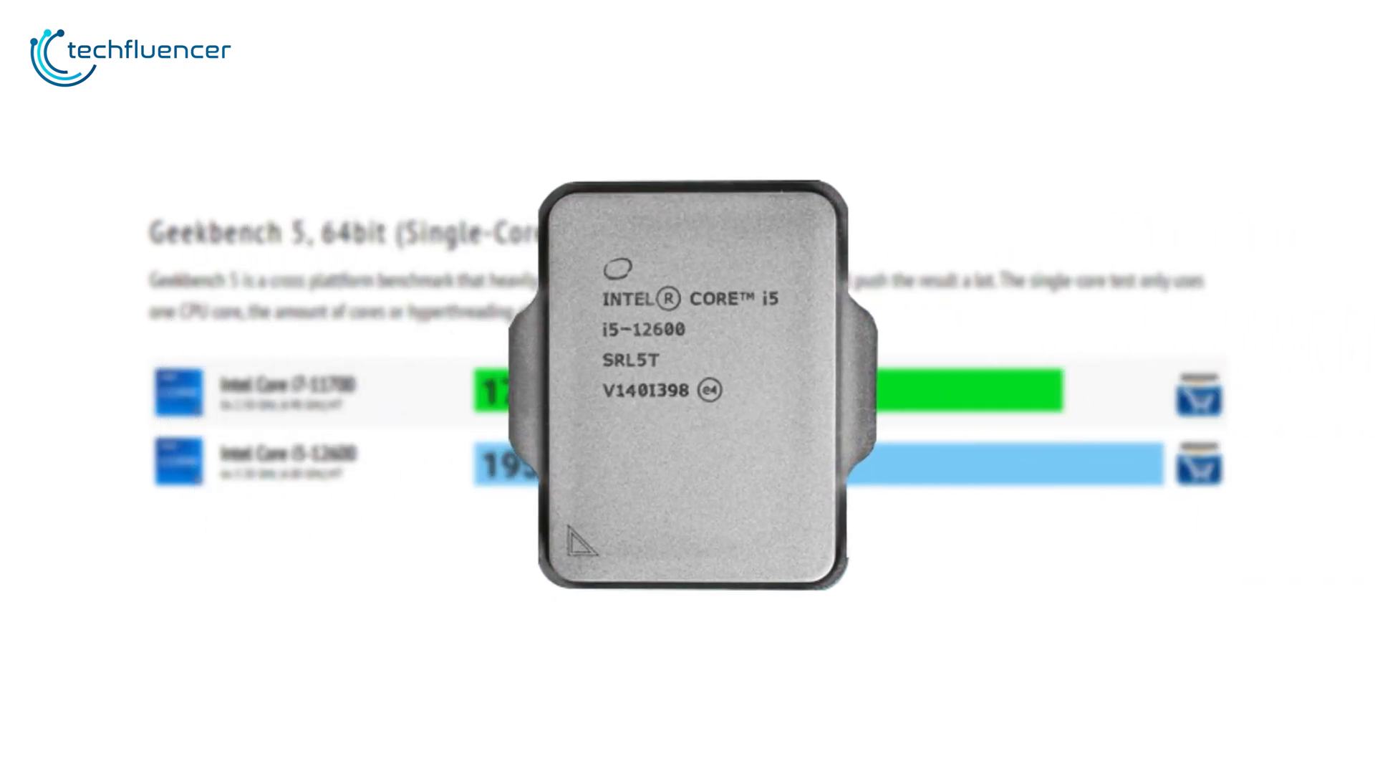
{"action": "scroll", "scroll_direction": "down", "scroll_amount": 3}
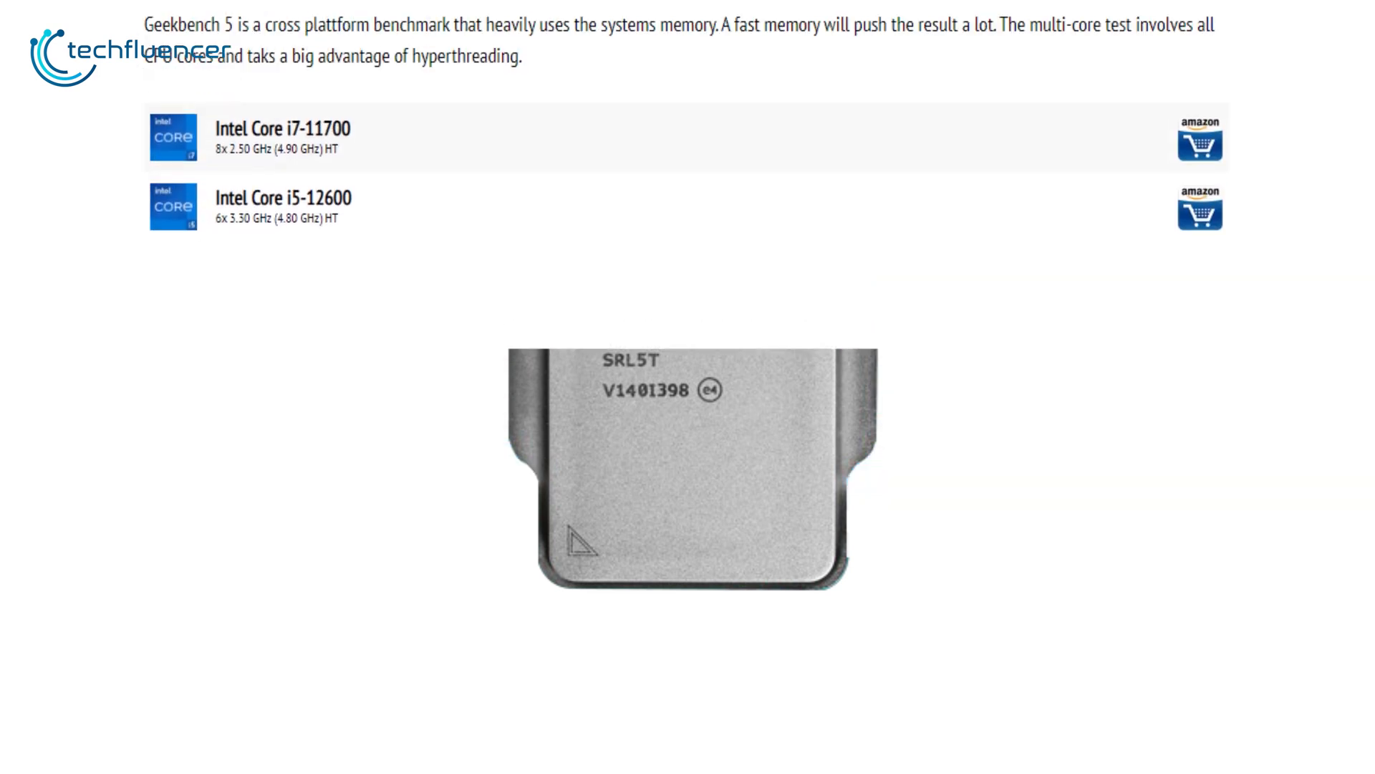